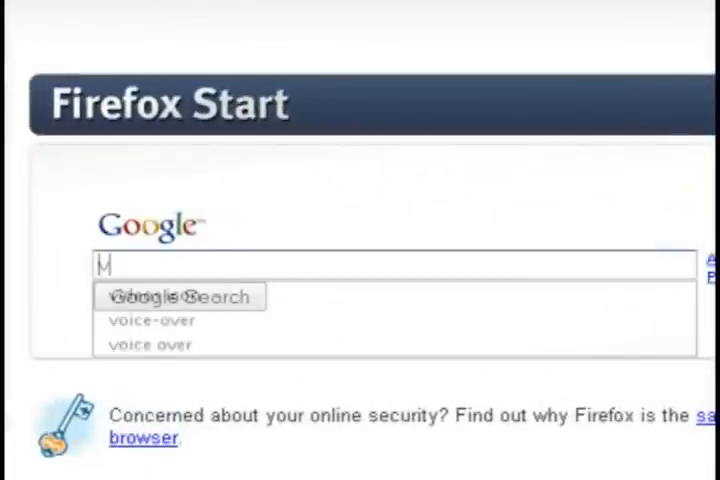
- Search 'voodoo motion tracker', reach the digilab tracker's download section for the Windows zip
{"action": "type", "text": "voodoo motion t"}
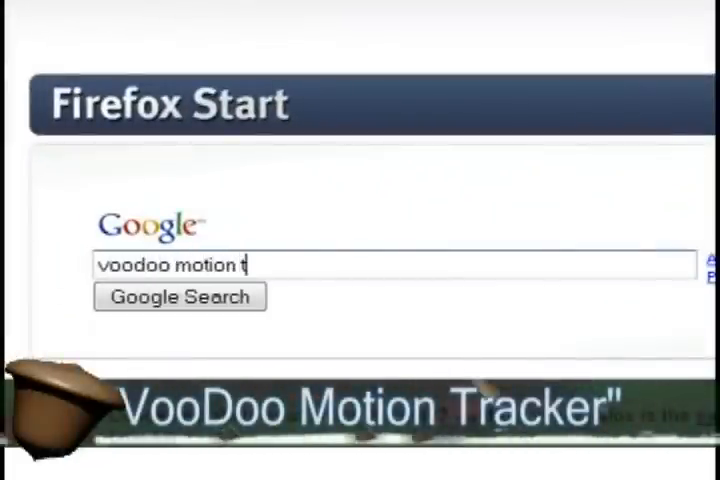
{"action": "left_click", "coordinate": [178, 296]}
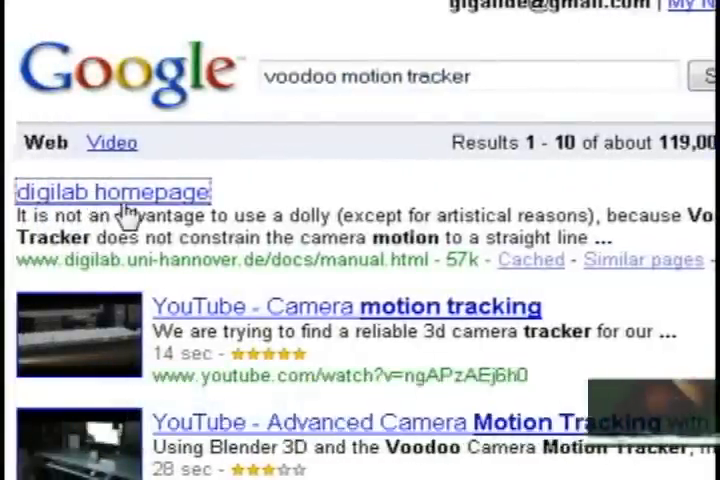
{"action": "left_click", "coordinate": [112, 191]}
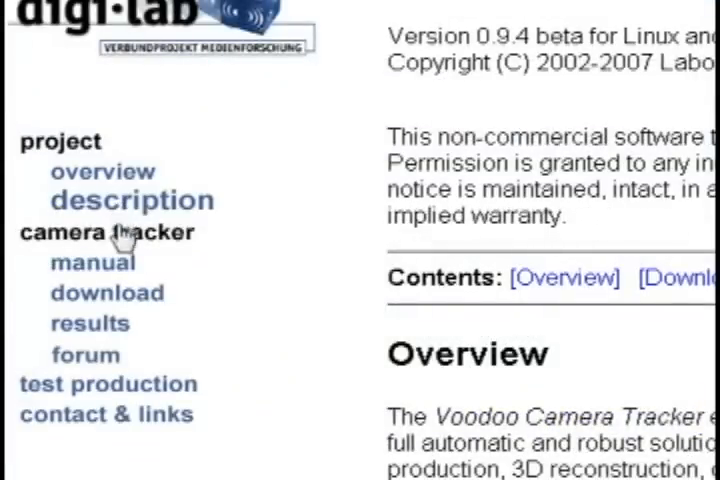
{"action": "left_click", "coordinate": [107, 292]}
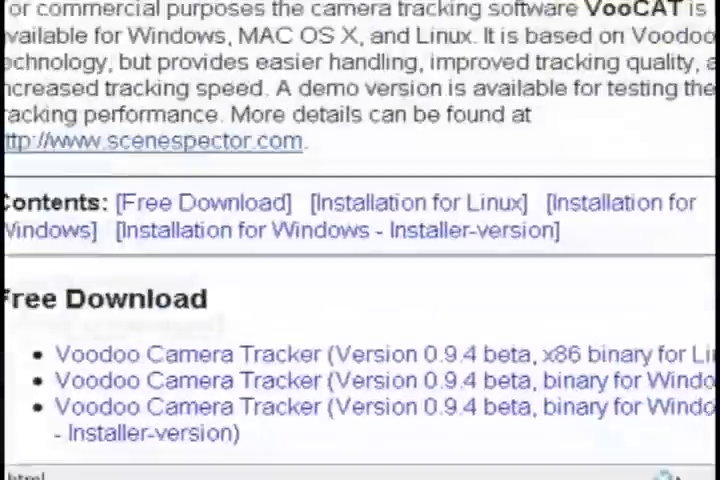
{"action": "scroll", "scroll_direction": "down", "scroll_amount": 3}
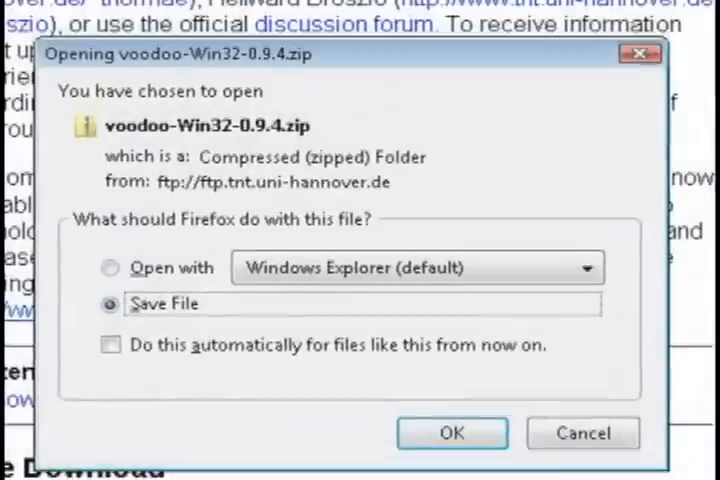
{"action": "mouse_move", "coordinate": [450, 433]}
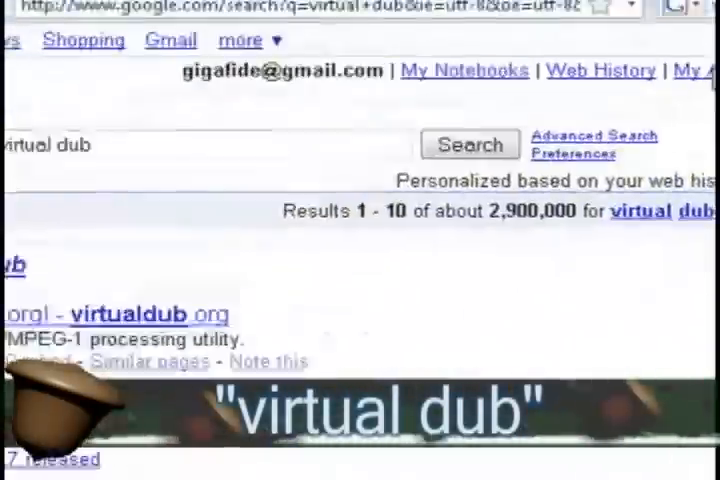
- From virtualdub.org downloads, save VirtualDub-1.8.6.zip from the SourceForge mirror
{"action": "scroll", "scroll_direction": "up", "scroll_amount": 3}
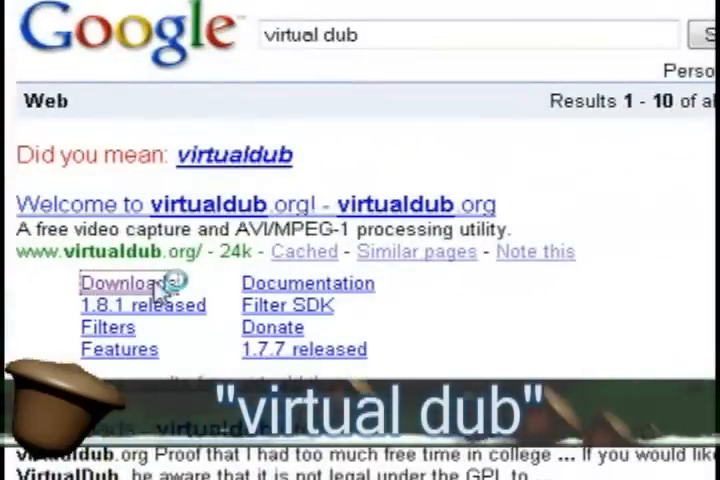
{"action": "left_click", "coordinate": [128, 283]}
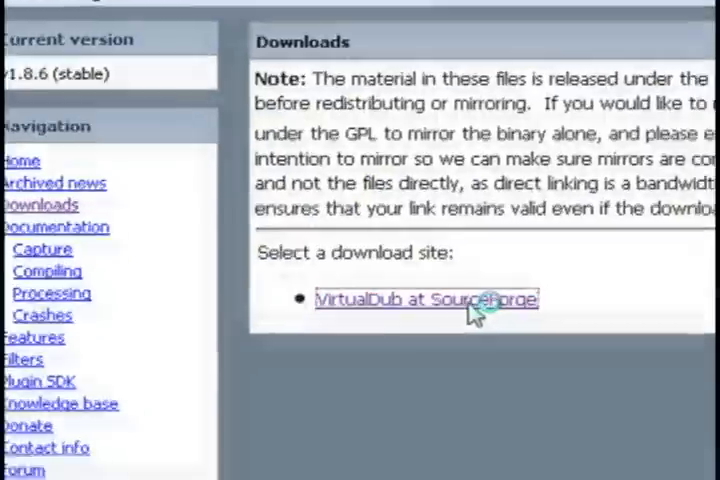
{"action": "left_click", "coordinate": [426, 299]}
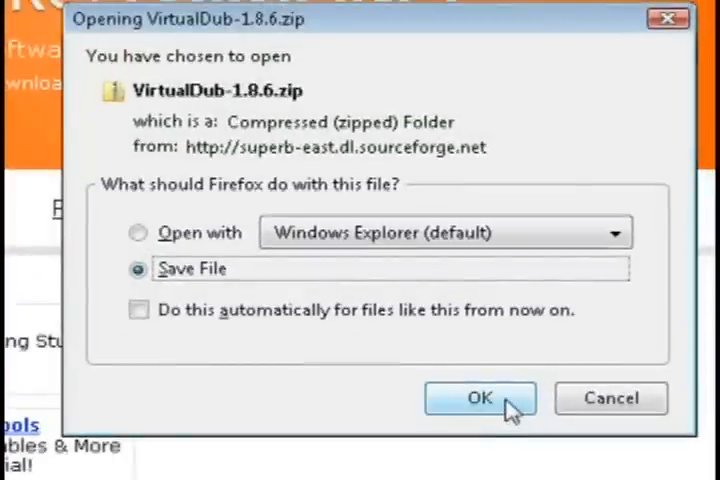
{"action": "left_click", "coordinate": [479, 398]}
{"action": "type", "text": "bl"}
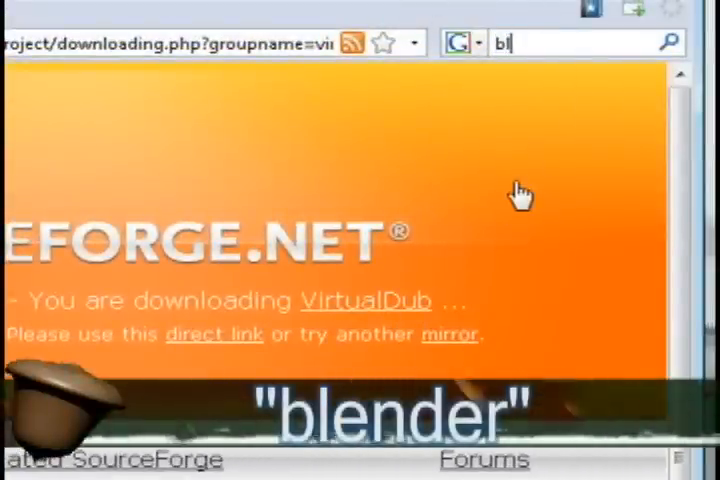
- Search 'blender' and download the Blender 2.48a Windows installer from blender.org
{"action": "key", "text": "Return"}
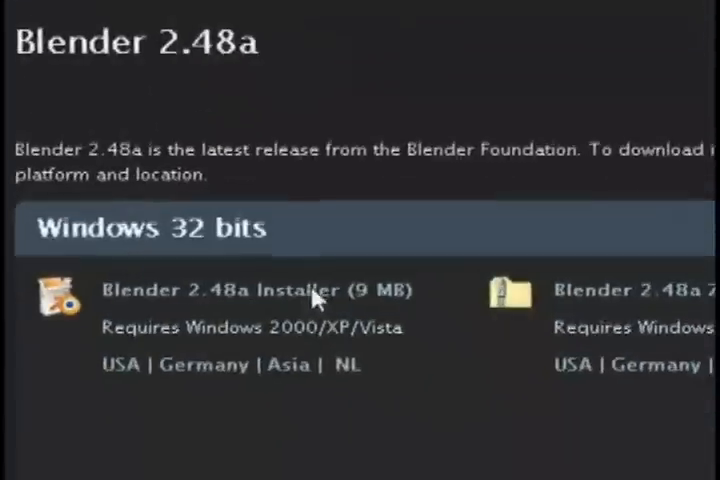
{"action": "left_click", "coordinate": [258, 290]}
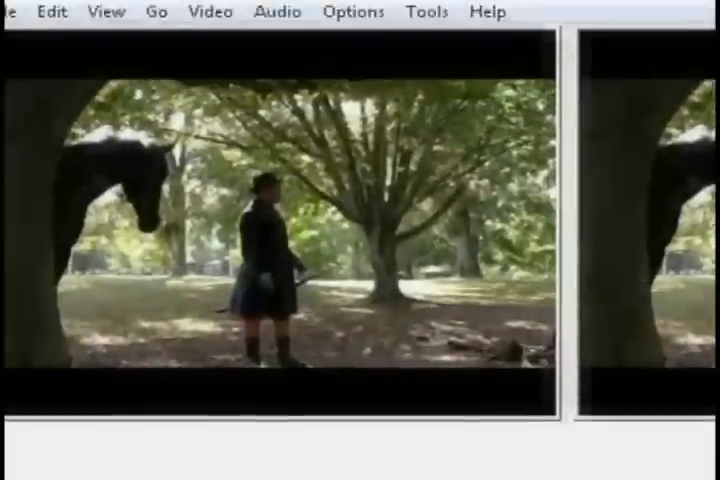
- Export short.avi as TARGA image sequence 'forrest' into the tga folder
{"action": "left_click", "coordinate": [40, 33]}
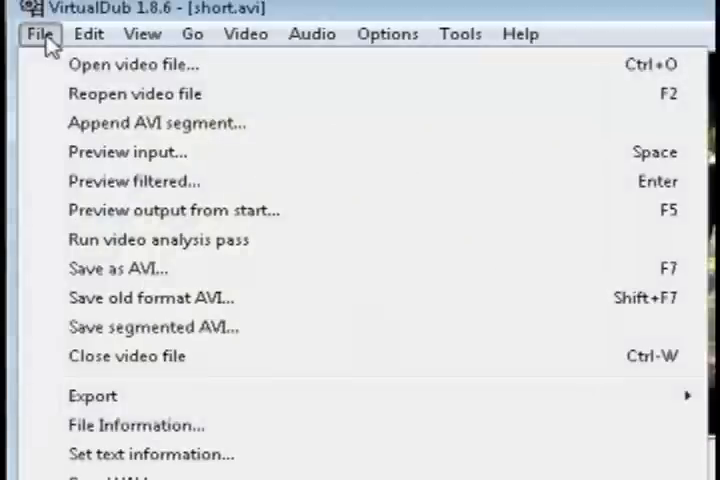
{"action": "left_click", "coordinate": [92, 395]}
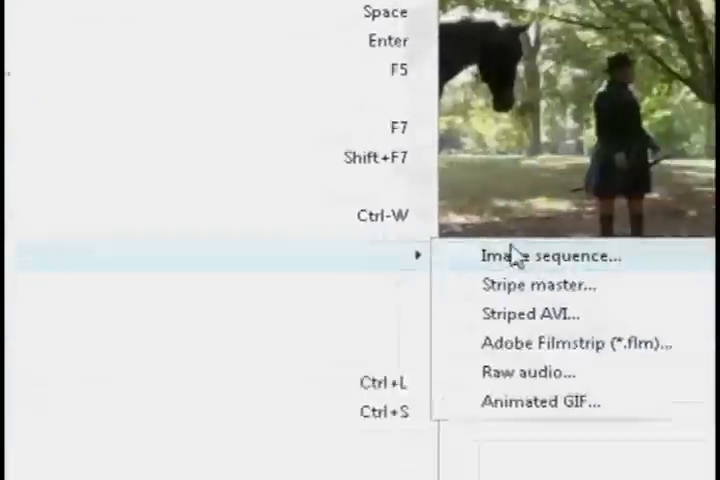
{"action": "left_click", "coordinate": [548, 256]}
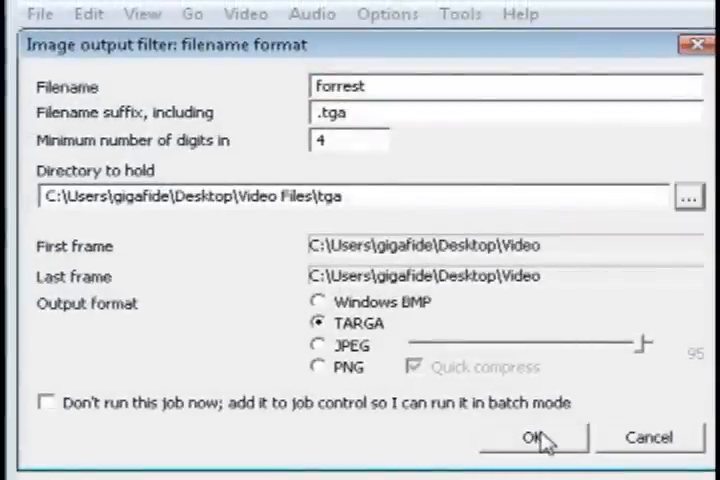
{"action": "mouse_move", "coordinate": [535, 463]}
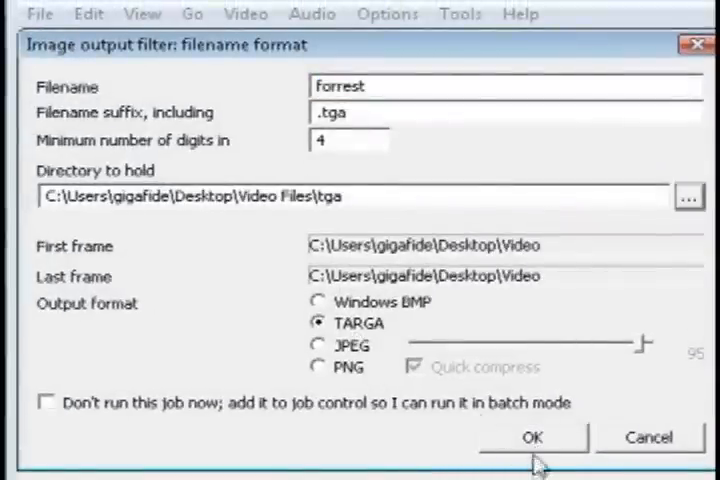
{"action": "left_click", "coordinate": [532, 437]}
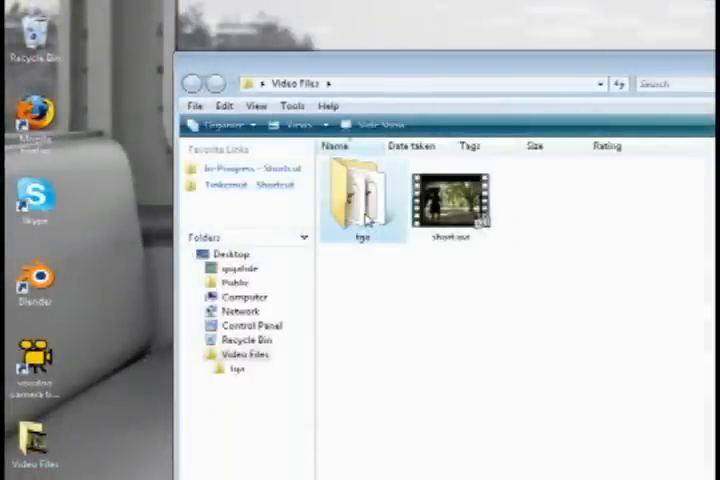
- Open the tga folder of exported frames in Video Files
{"action": "double_click", "coordinate": [360, 200]}
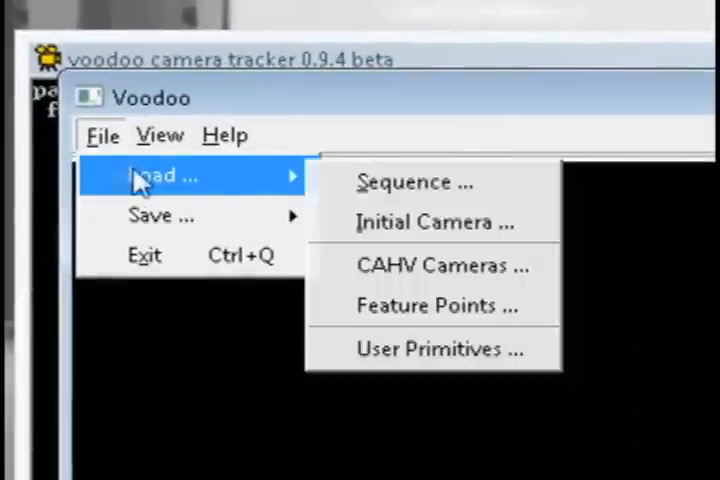
- Load the image sequence starting at forrest0000.tga from the tga folder
{"action": "left_click", "coordinate": [414, 181]}
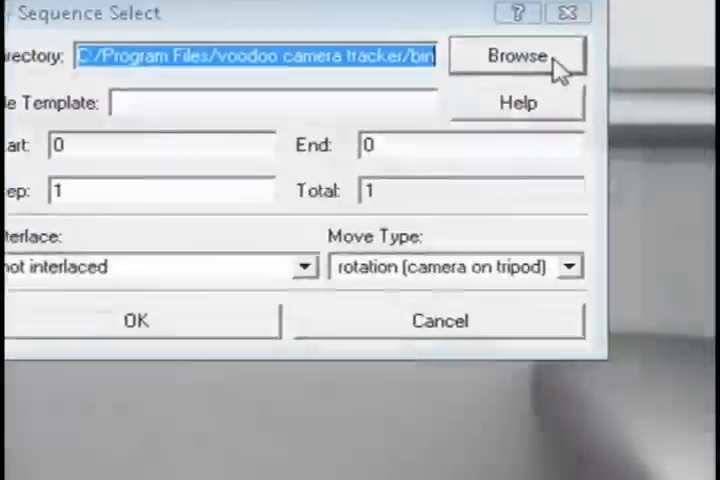
{"action": "left_click", "coordinate": [517, 56]}
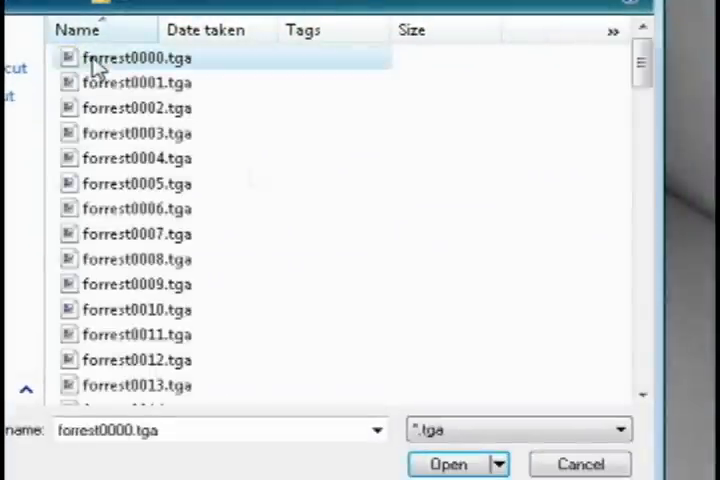
{"action": "left_click", "coordinate": [447, 464]}
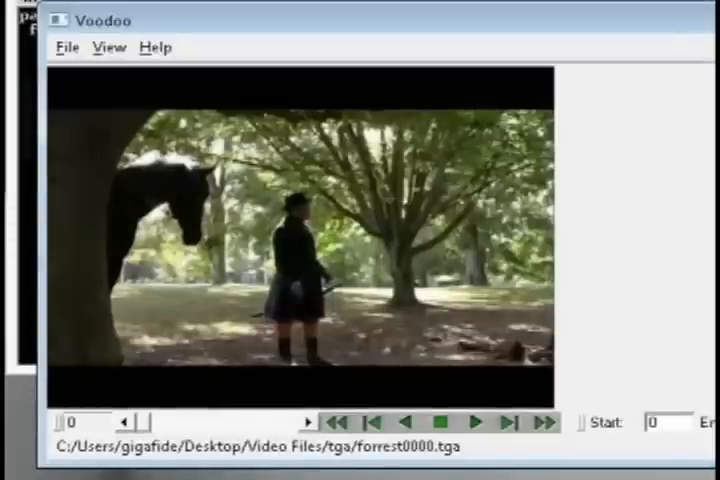
- Load initial camera type HDV 1080i 16:9, track the sequence and answer the bundle adjustment prompt
{"action": "left_click", "coordinate": [68, 47]}
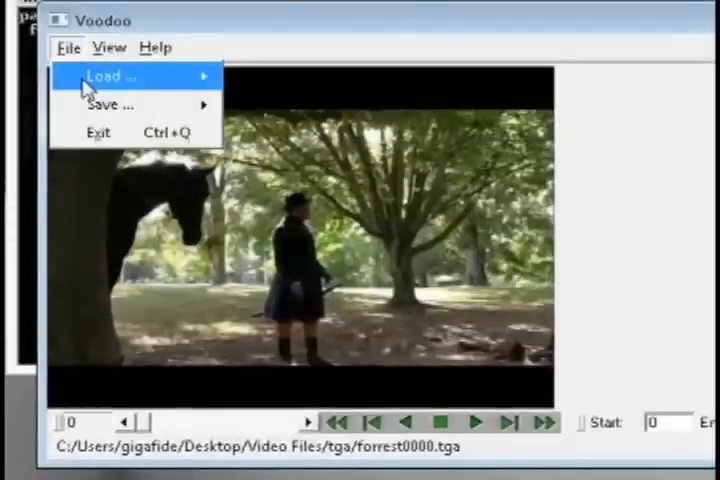
{"action": "left_click", "coordinate": [104, 76]}
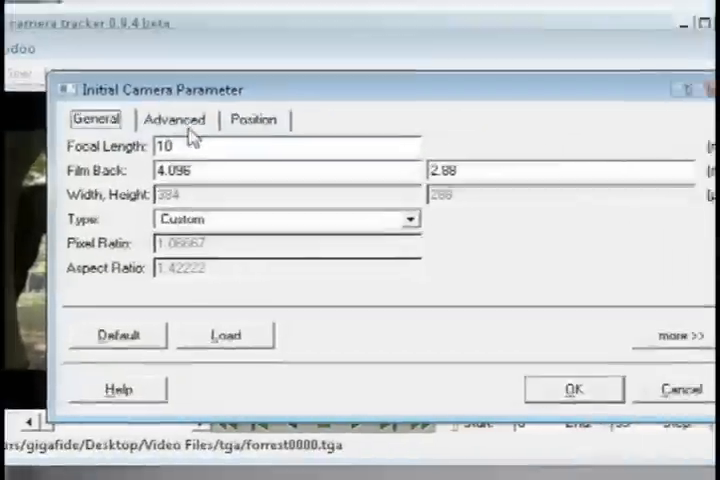
{"action": "left_click", "coordinate": [410, 219]}
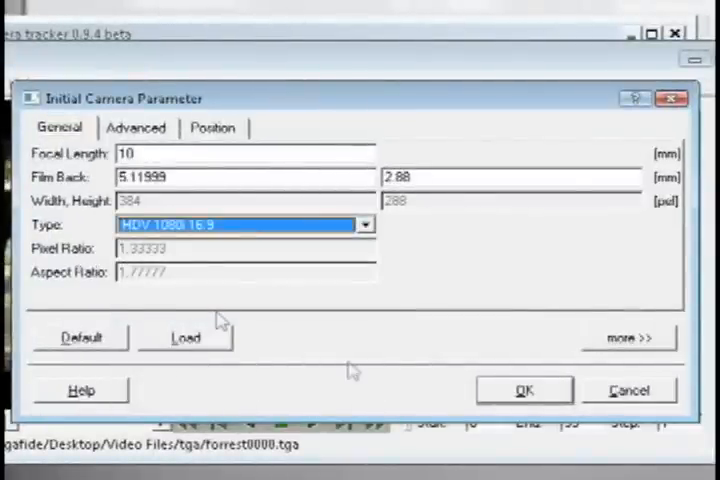
{"action": "left_click", "coordinate": [524, 390]}
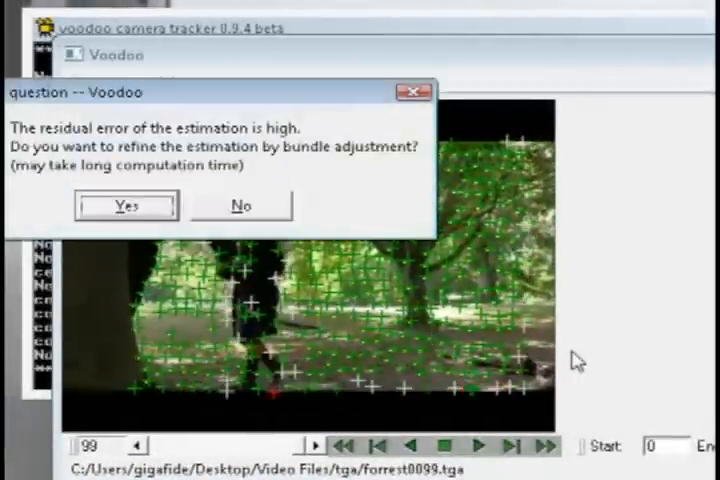
{"action": "left_click", "coordinate": [240, 205]}
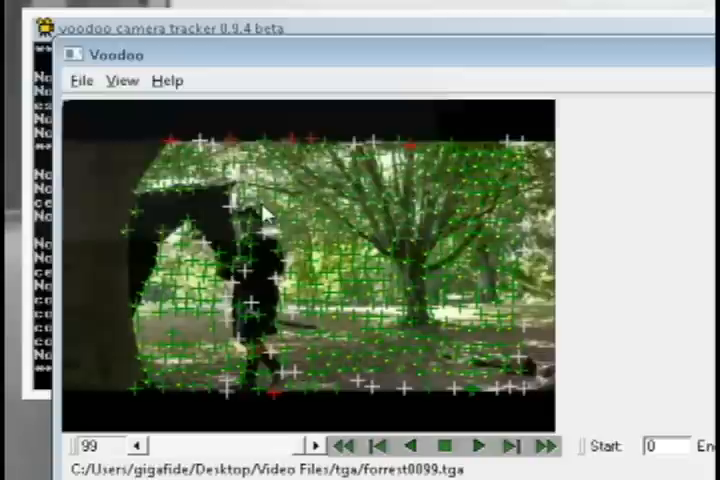
{"action": "left_click", "coordinate": [83, 81]}
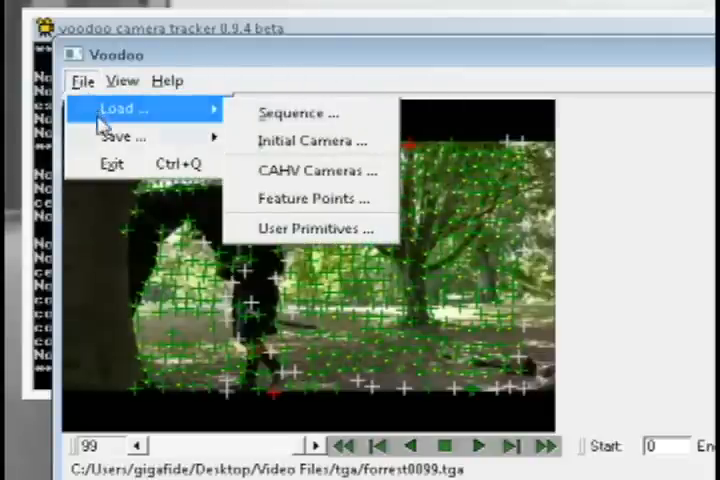
- Export the camera track to Blender as Python script 'motion_track'
{"action": "left_click", "coordinate": [122, 137]}
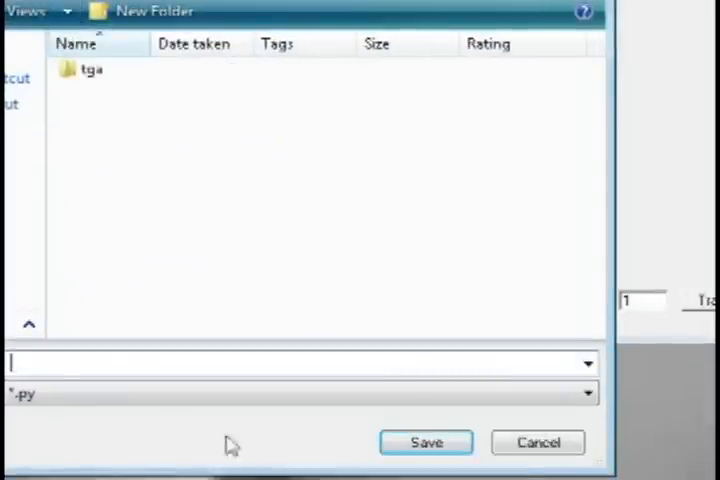
{"action": "type", "text": "motion_track"}
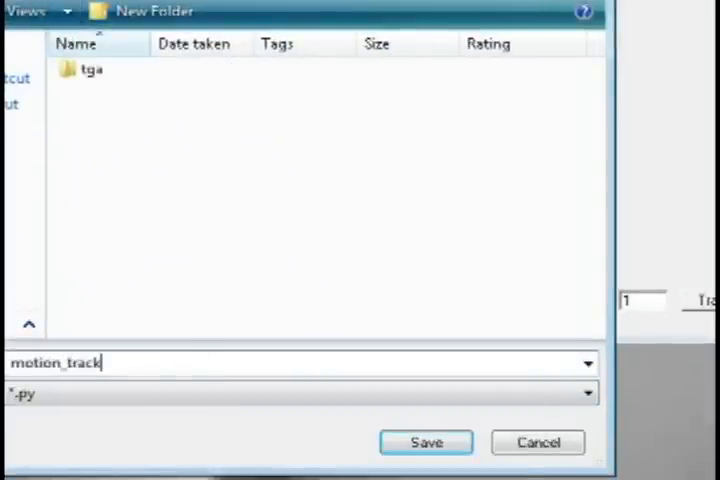
{"action": "left_click", "coordinate": [425, 442]}
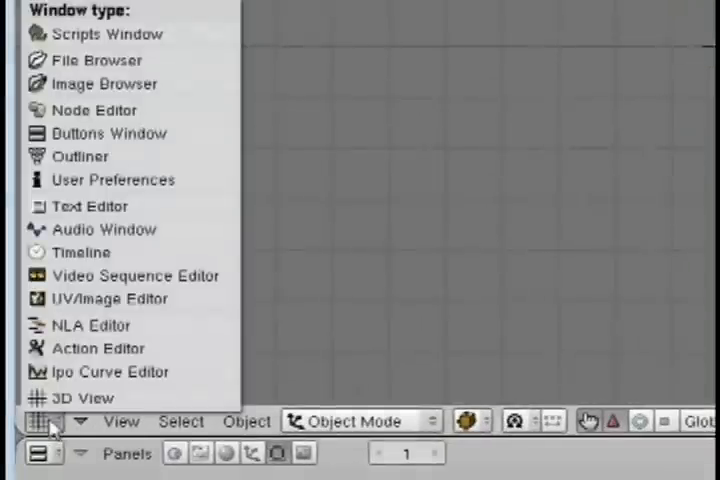
- In a Text Editor area, load Video Files\motion_track.py and execute the script
{"action": "left_click", "coordinate": [94, 60]}
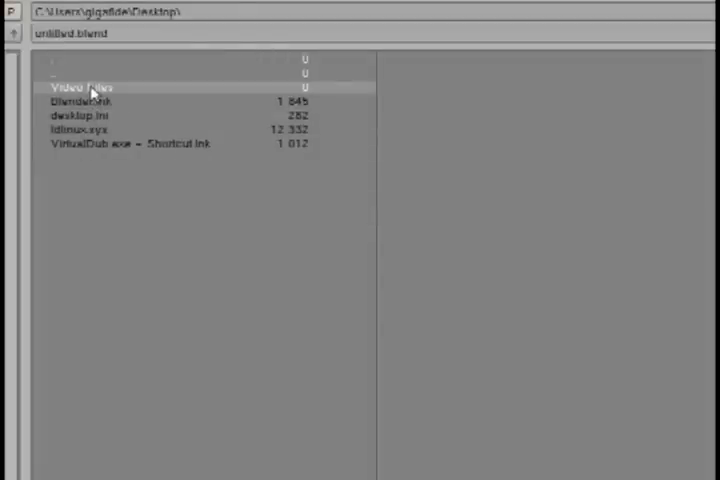
{"action": "double_click", "coordinate": [75, 87]}
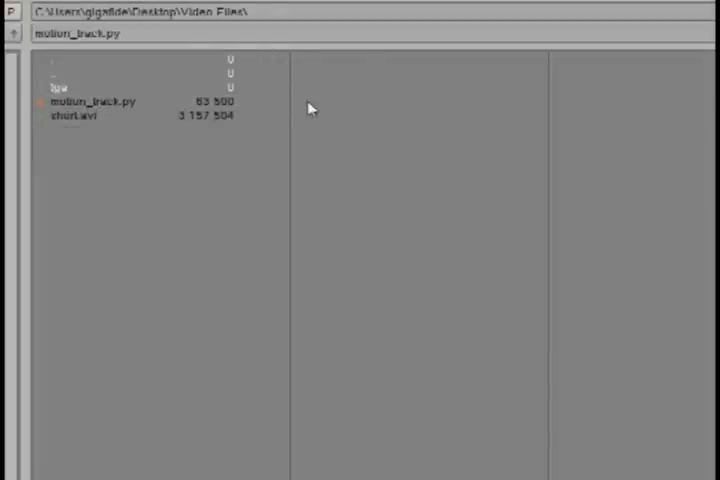
{"action": "double_click", "coordinate": [80, 100]}
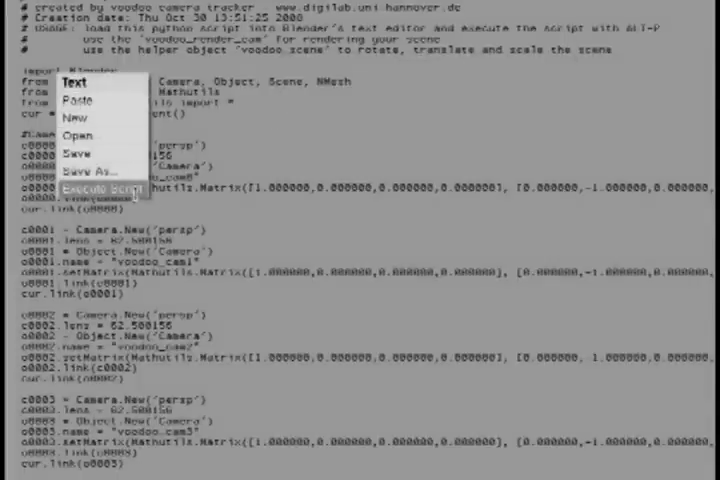
{"action": "left_click", "coordinate": [100, 188]}
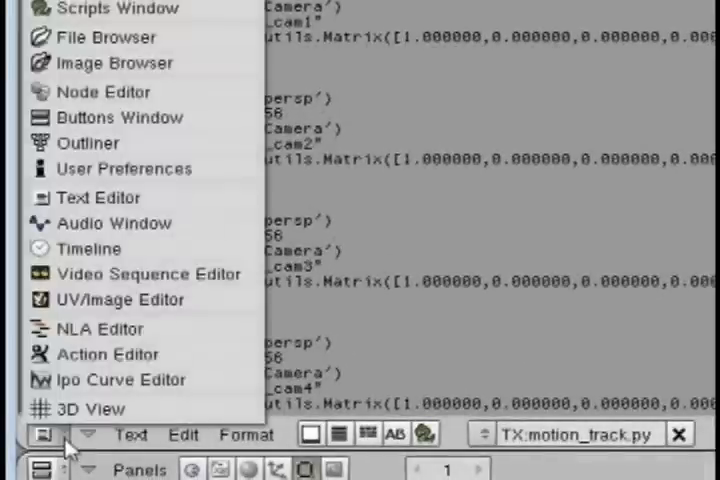
- Switch the Text Editor area back to the 3D View
{"action": "left_click", "coordinate": [91, 408]}
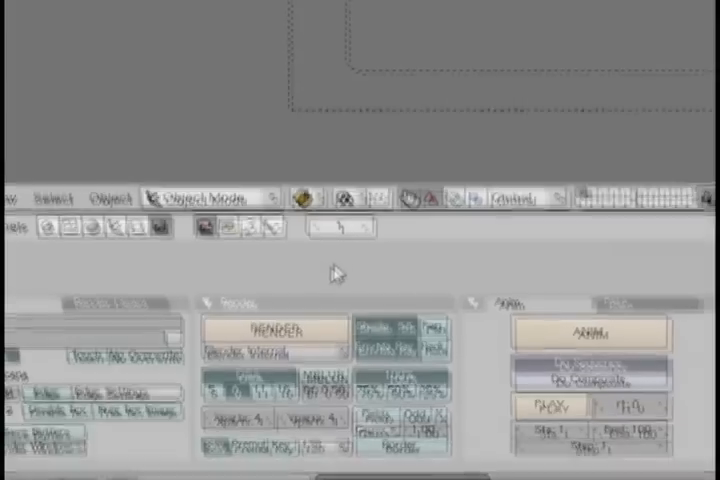
- Load forrest0000.tga from the tga folder as the camera view's background image
{"action": "left_click", "coordinate": [62, 332]}
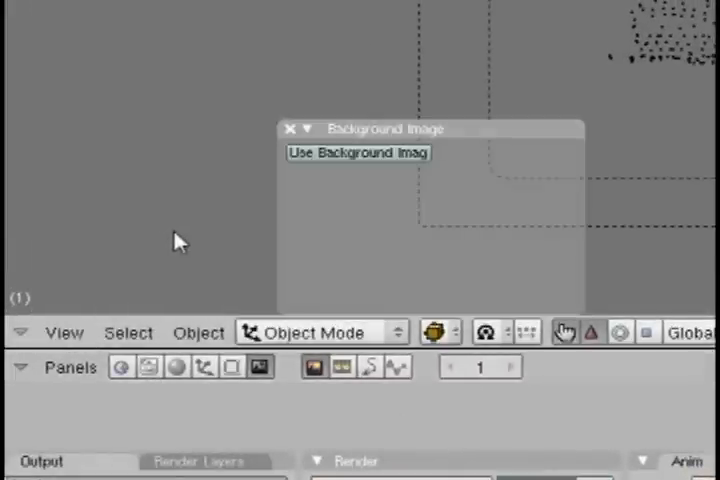
{"action": "left_click", "coordinate": [357, 152]}
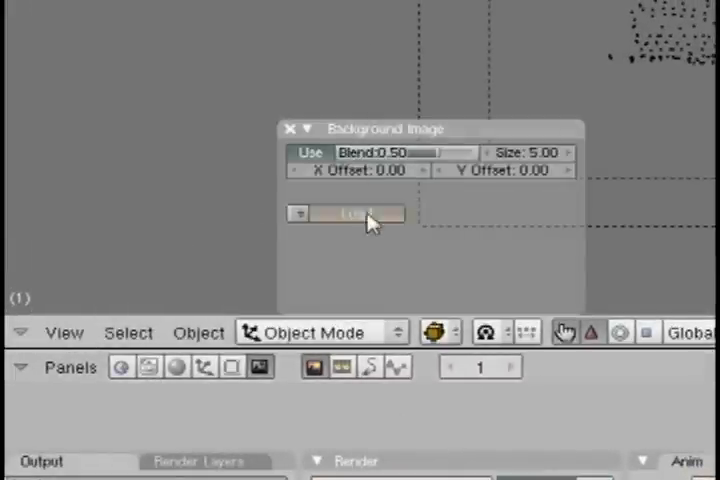
{"action": "left_click", "coordinate": [355, 214]}
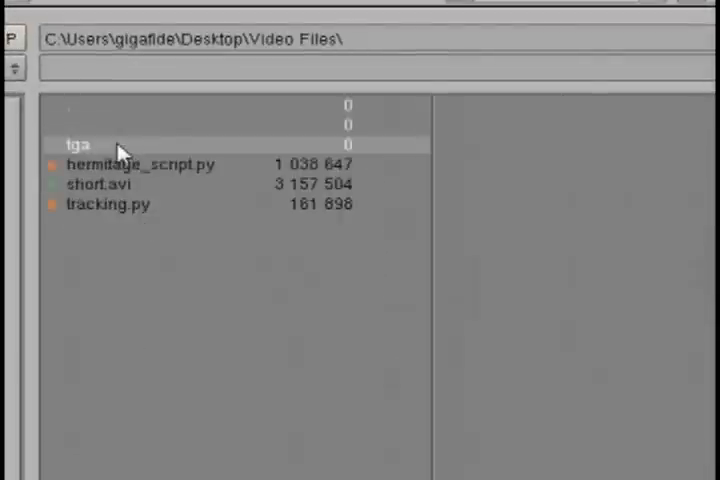
{"action": "double_click", "coordinate": [78, 144]}
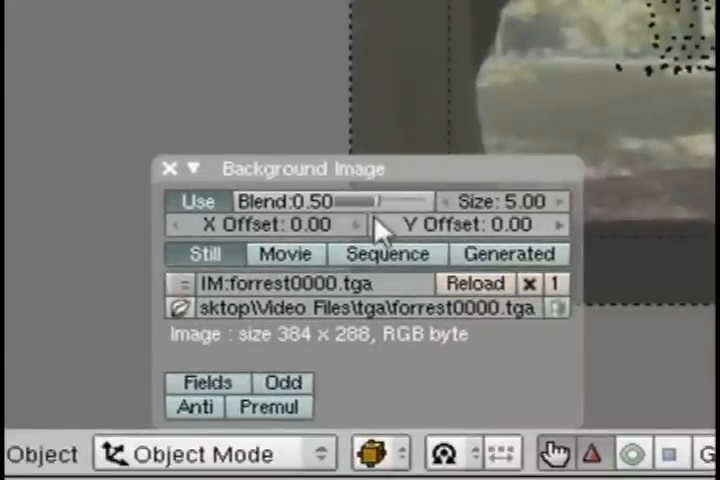
{"action": "left_click", "coordinate": [385, 243]}
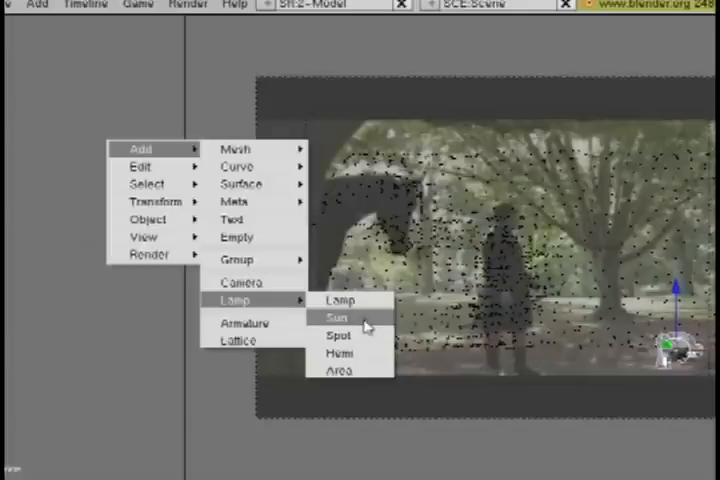
- Add a Sun lamp and drag it along its Y axis into position
{"action": "left_click", "coordinate": [336, 316]}
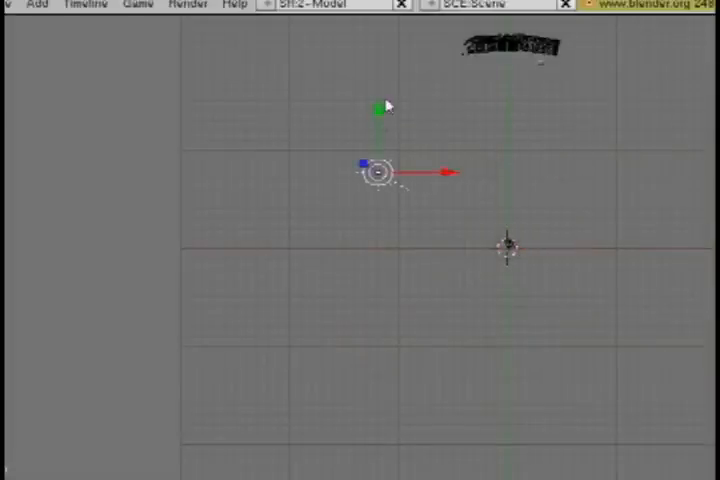
{"action": "left_click_drag", "start_coordinate": [375, 170], "coordinate": [378, 75]}
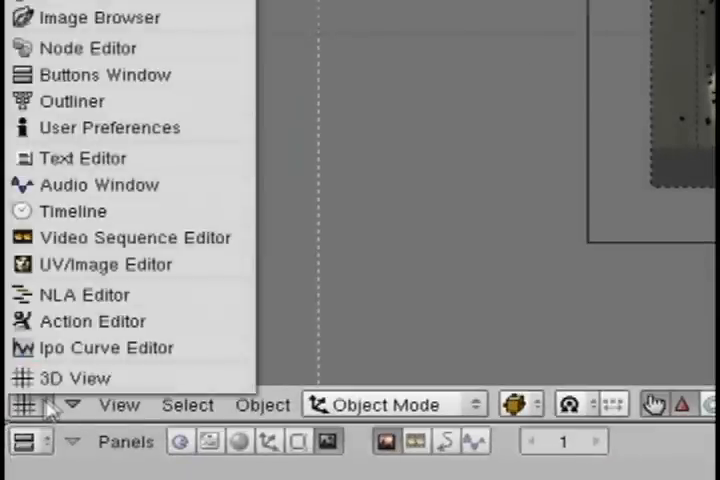
- In the Video Sequence Editor, add the forrest tga frames as an image strip
{"action": "left_click", "coordinate": [134, 237]}
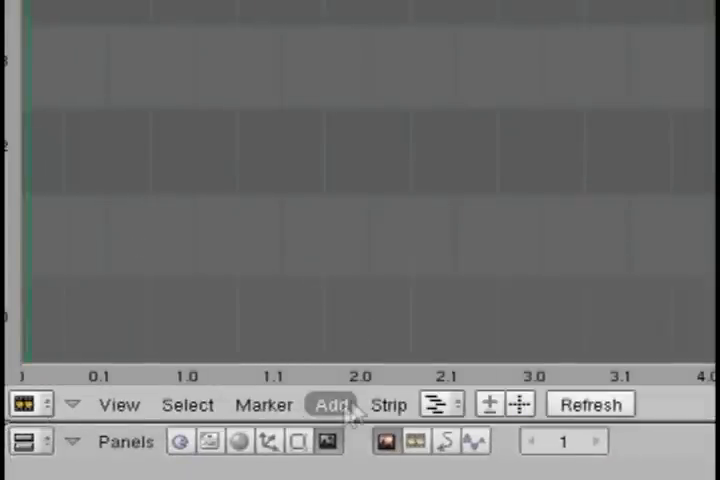
{"action": "left_click", "coordinate": [331, 404]}
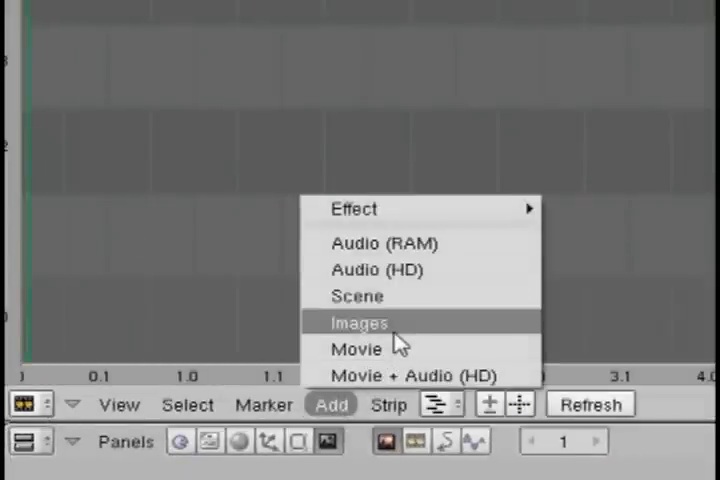
{"action": "left_click", "coordinate": [357, 322]}
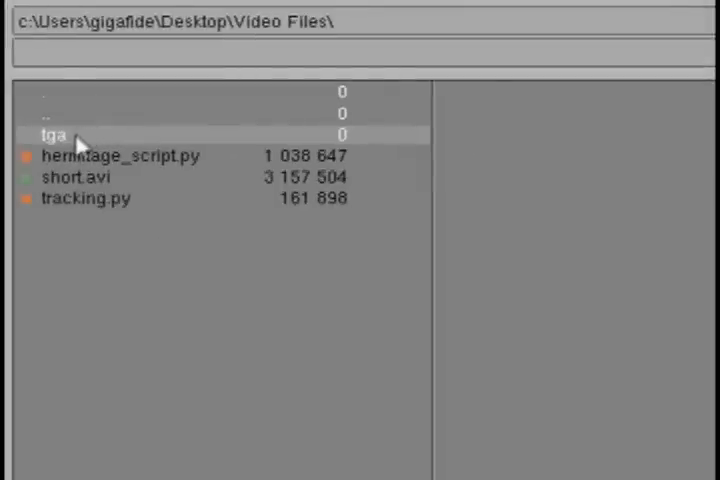
{"action": "double_click", "coordinate": [52, 133]}
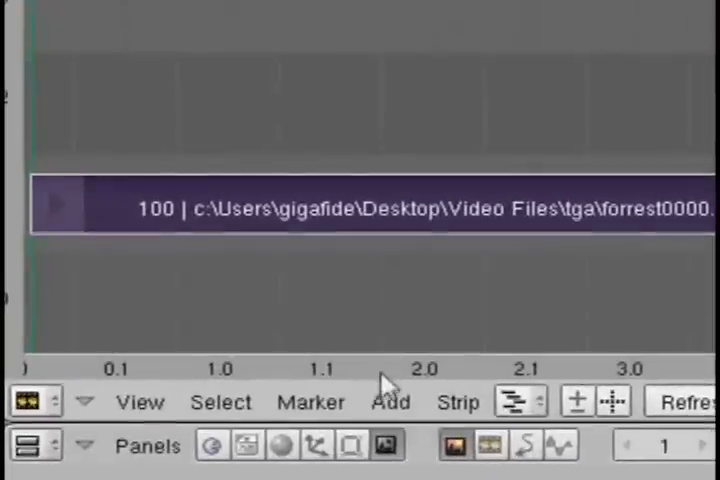
- Add the current Scene as a strip and an effect strip blending it with the images
{"action": "left_click", "coordinate": [390, 402]}
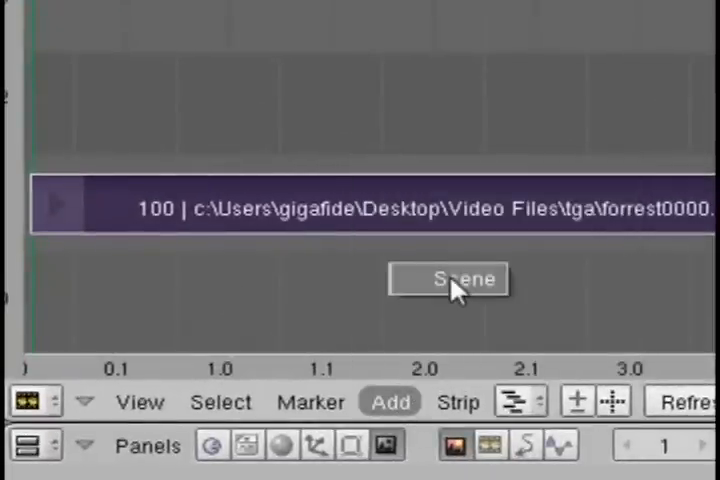
{"action": "left_click", "coordinate": [449, 279]}
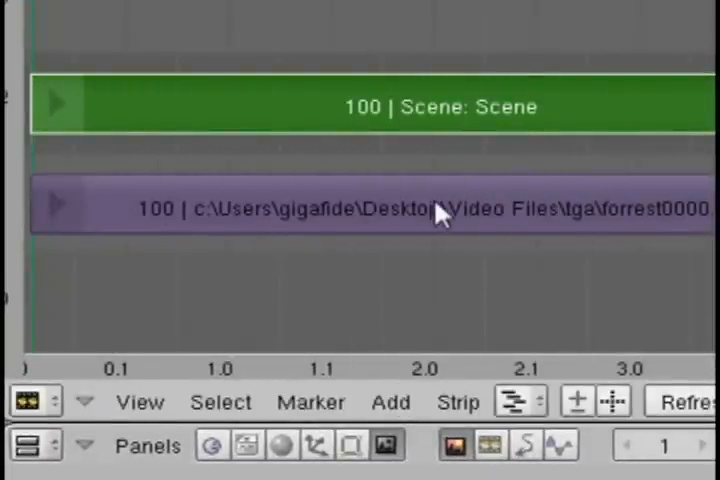
{"action": "left_click", "coordinate": [389, 401]}
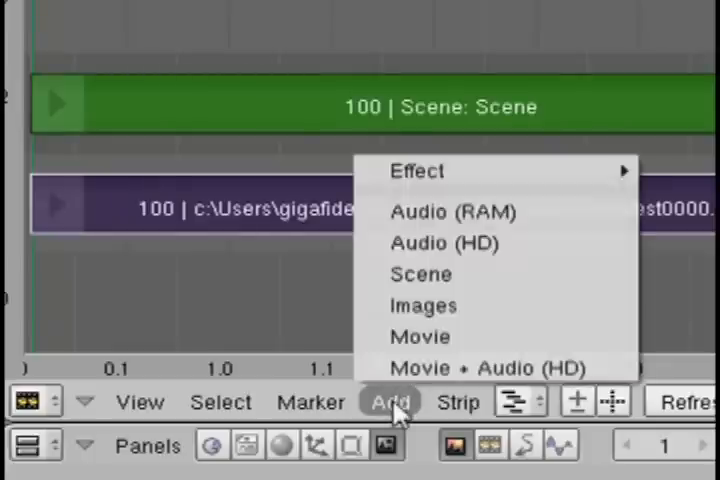
{"action": "mouse_move", "coordinate": [416, 170]}
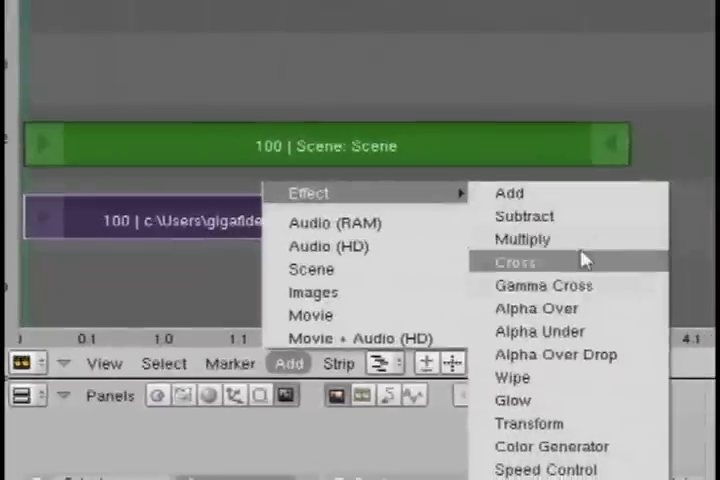
{"action": "left_click", "coordinate": [540, 331]}
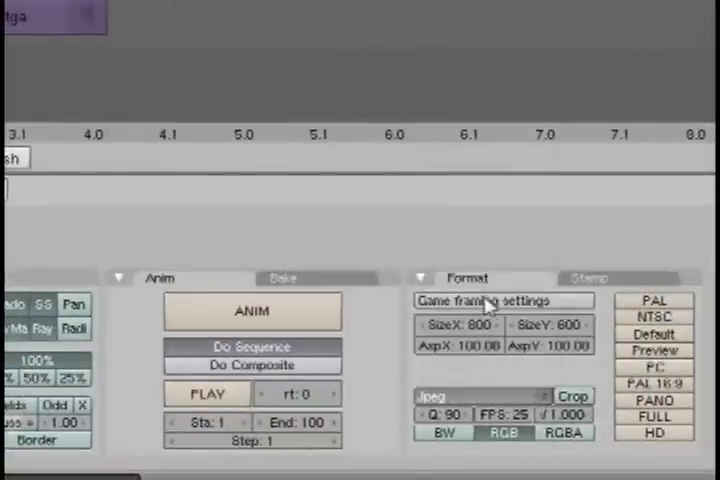
- Set output to QuickTime MPEG-4 Video in the chosen folder and render the animation
{"action": "left_click", "coordinate": [446, 45]}
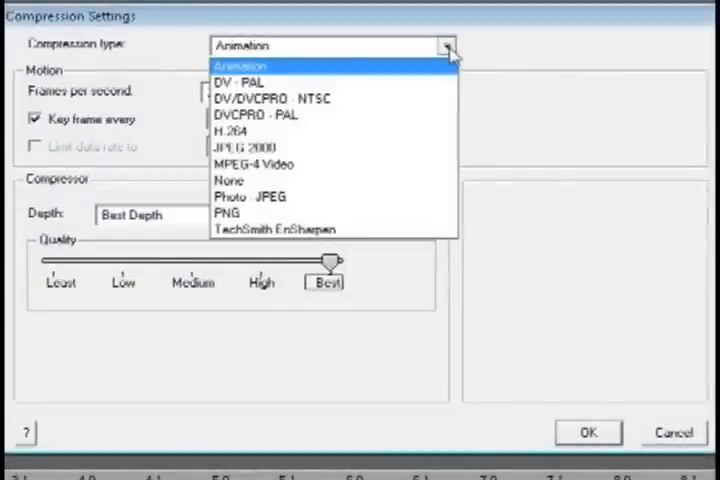
{"action": "left_click", "coordinate": [253, 164]}
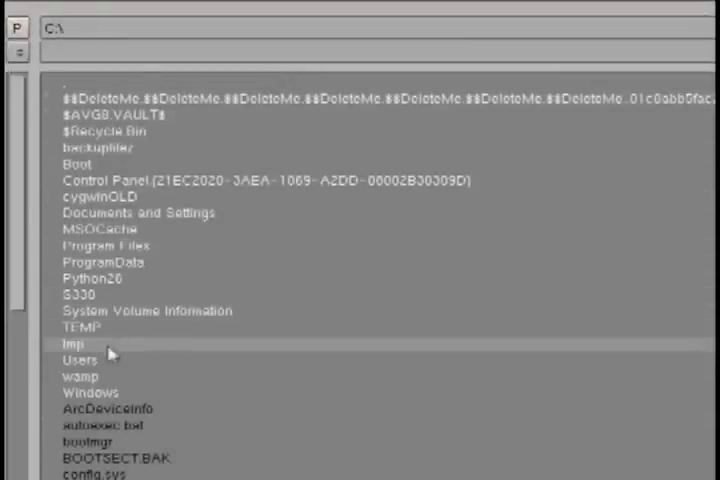
{"action": "double_click", "coordinate": [79, 359]}
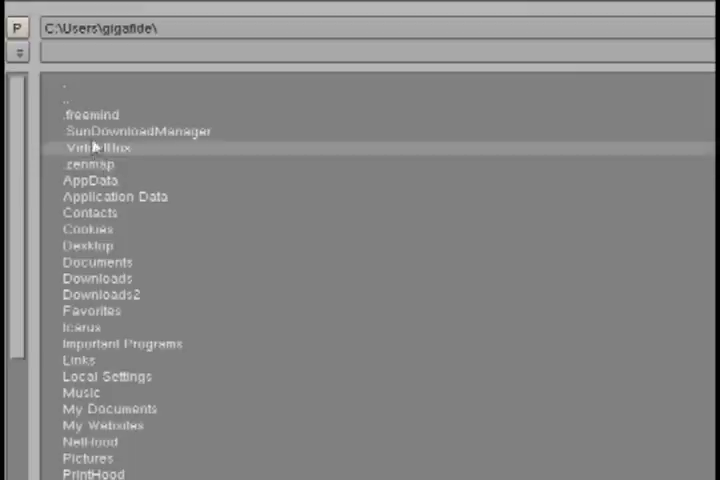
{"action": "double_click", "coordinate": [91, 243]}
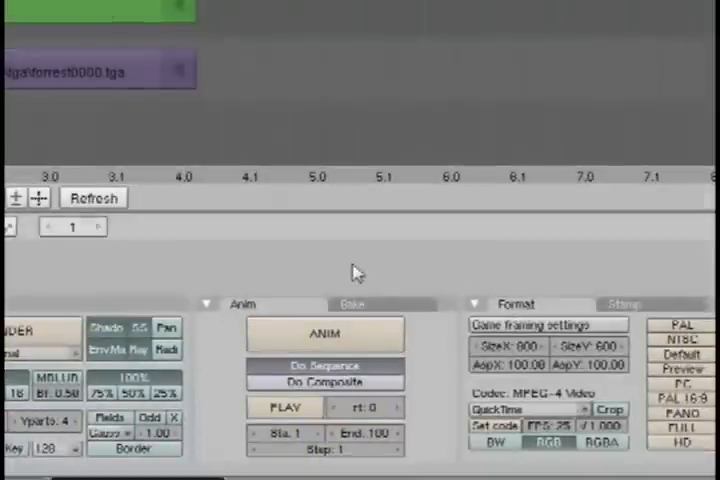
{"action": "left_click", "coordinate": [325, 334]}
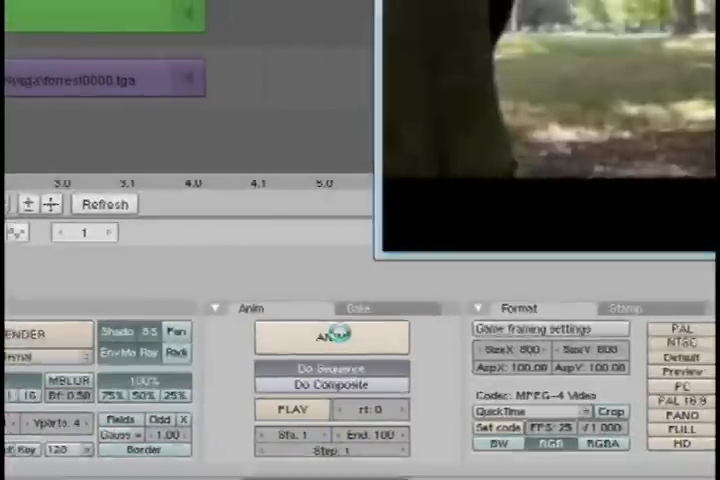